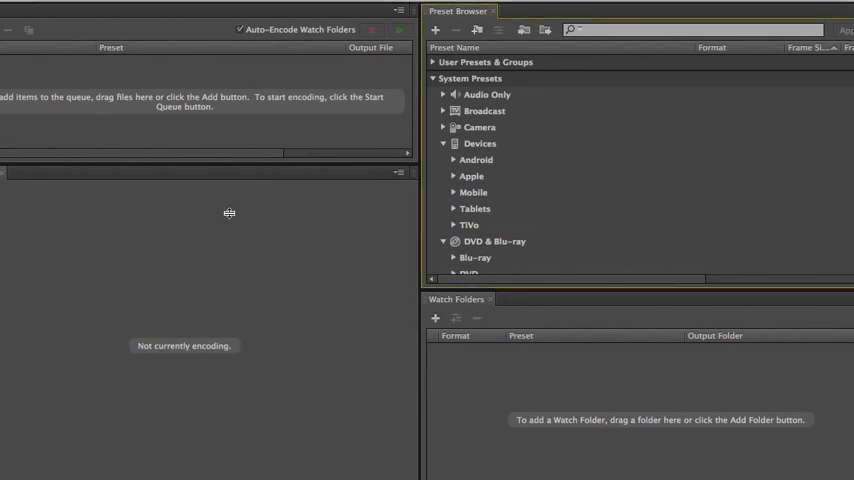
pyautogui.moveTo(228, 218)
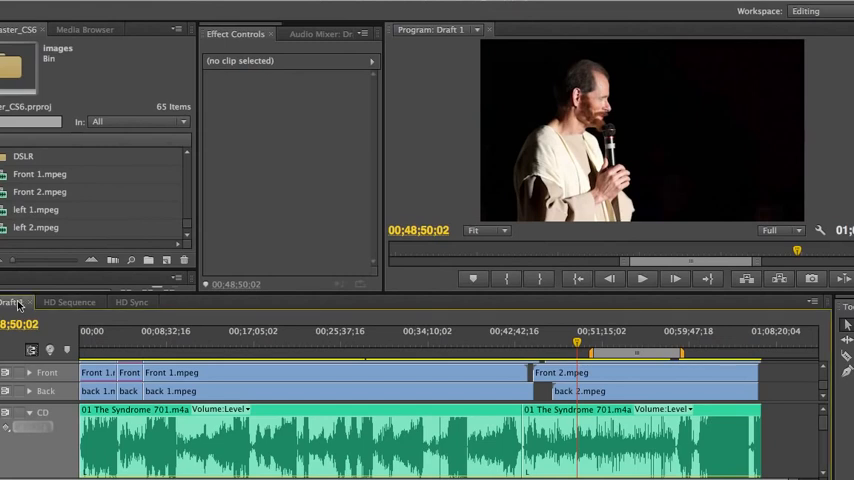
# Bring up Export Settings for the sequence via File > Export > Media
pyautogui.click(30, 4)
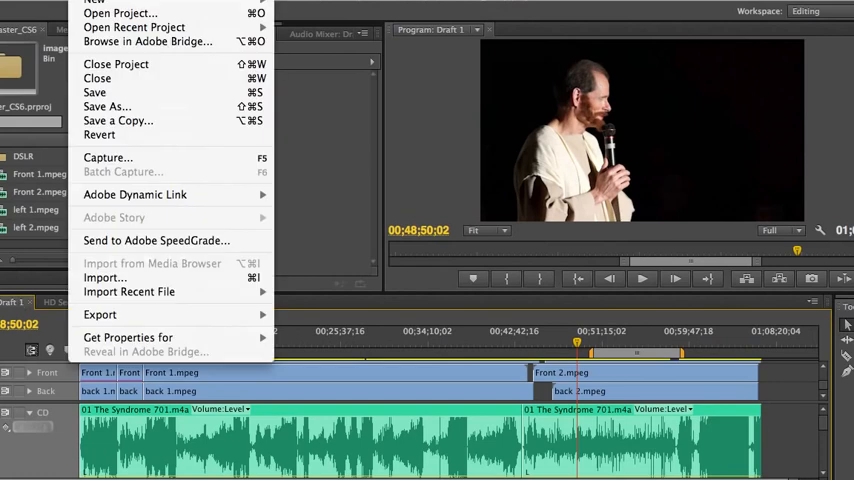
pyautogui.moveTo(210, 310)
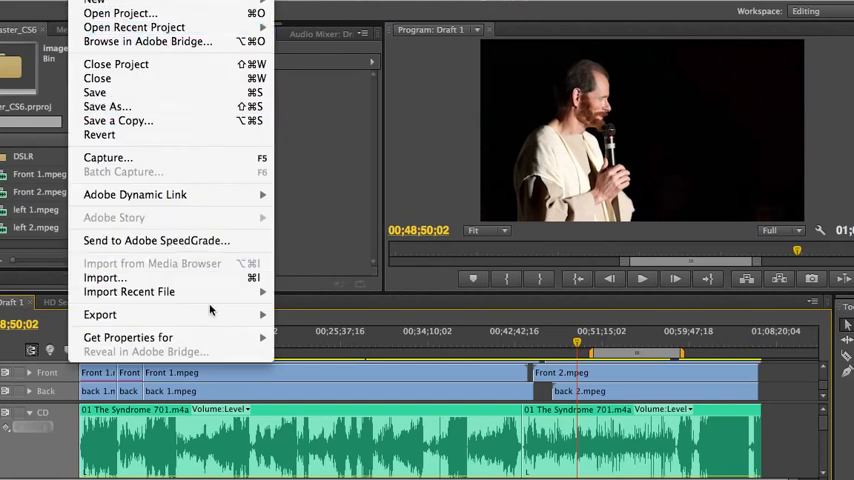
pyautogui.moveTo(100, 314)
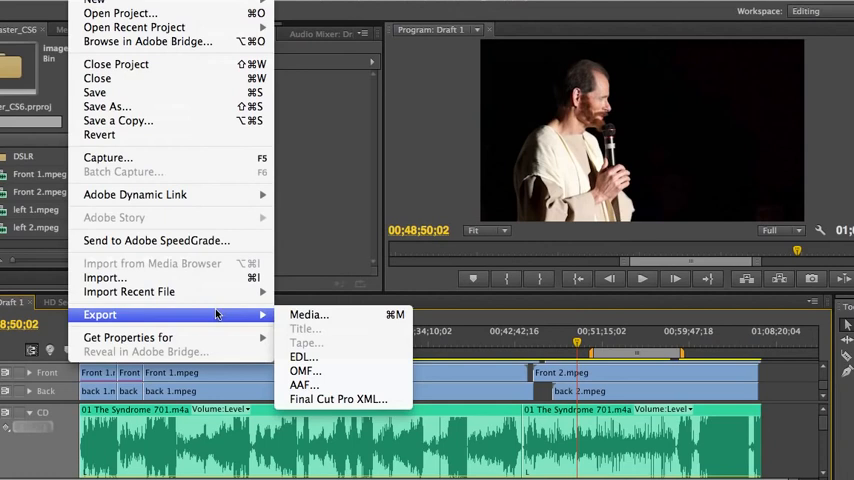
pyautogui.moveTo(308, 314)
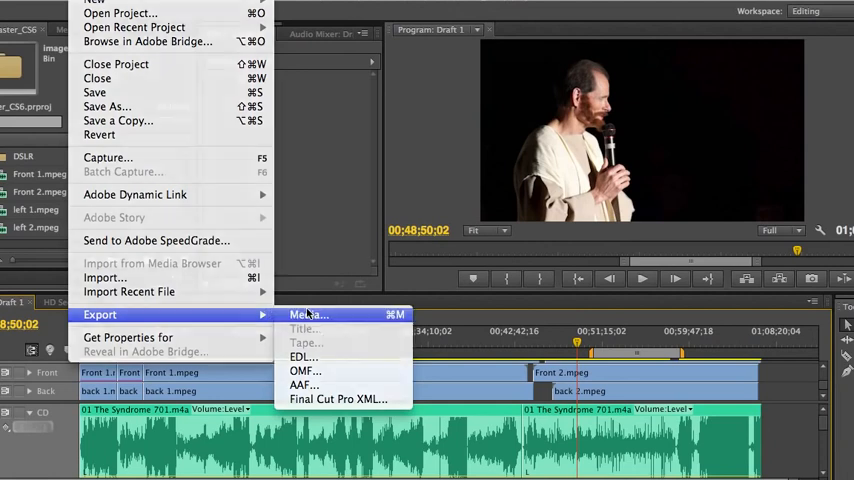
pyautogui.click(308, 314)
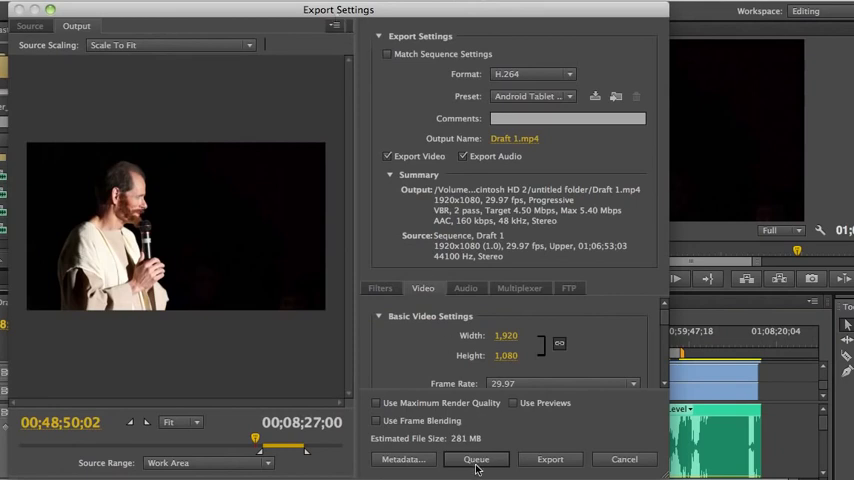
# Queue the sequence, then remove the Draft 1 sequence item so only the .mov remains
pyautogui.click(474, 460)
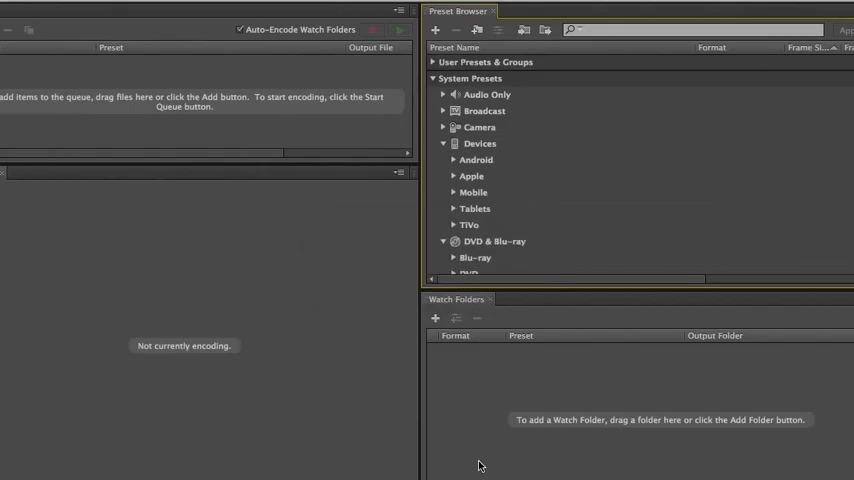
pyautogui.moveTo(128, 168)
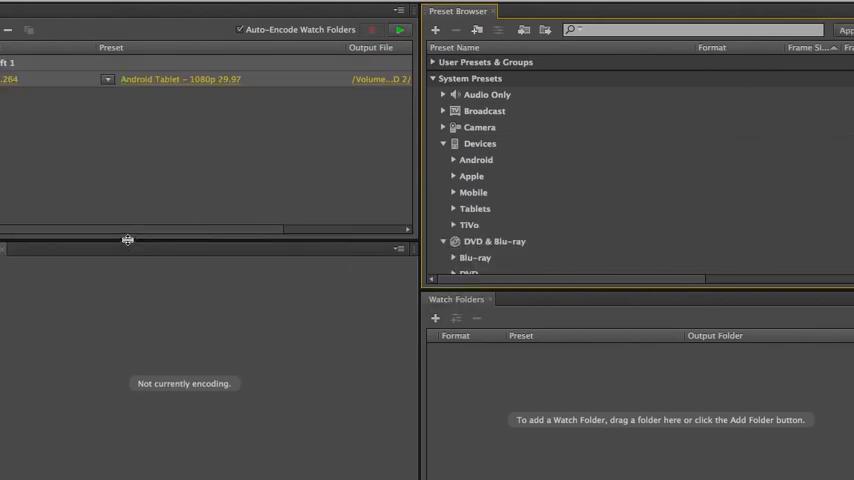
pyautogui.moveTo(396, 28)
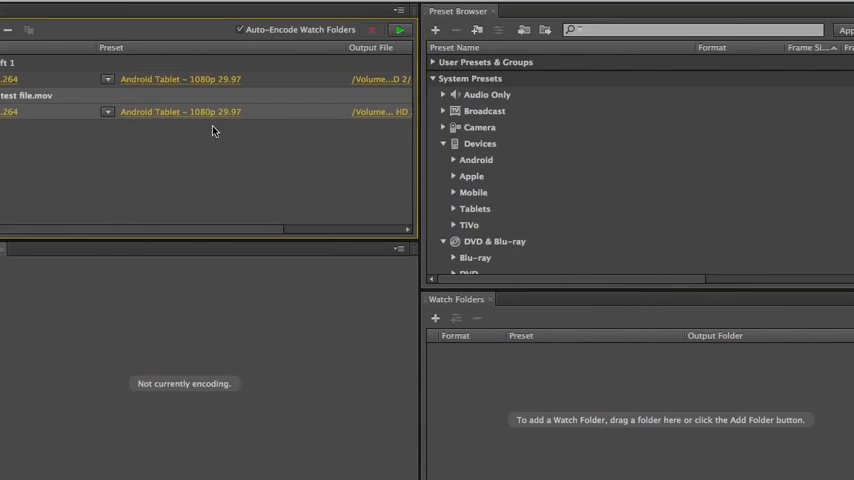
pyautogui.moveTo(64, 78)
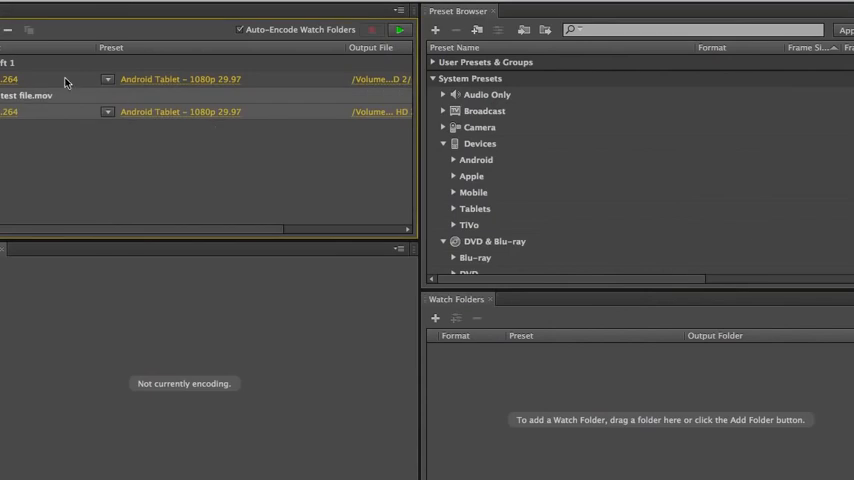
pyautogui.rightClick(66, 76)
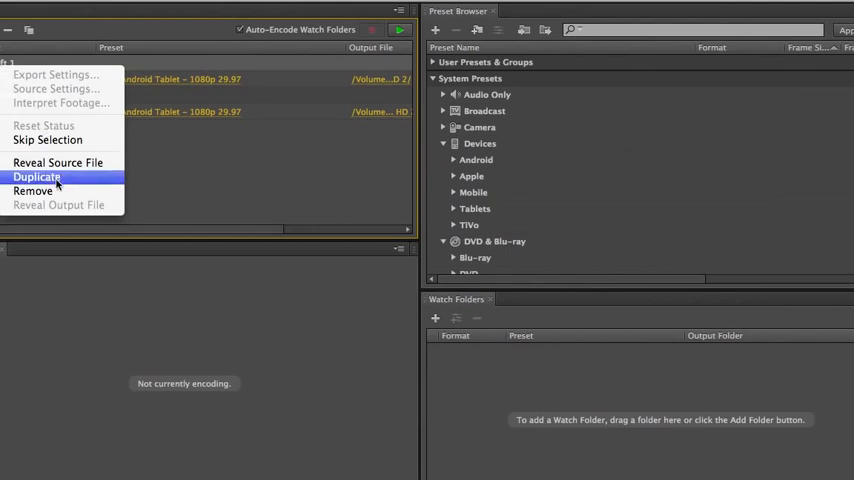
pyautogui.click(32, 192)
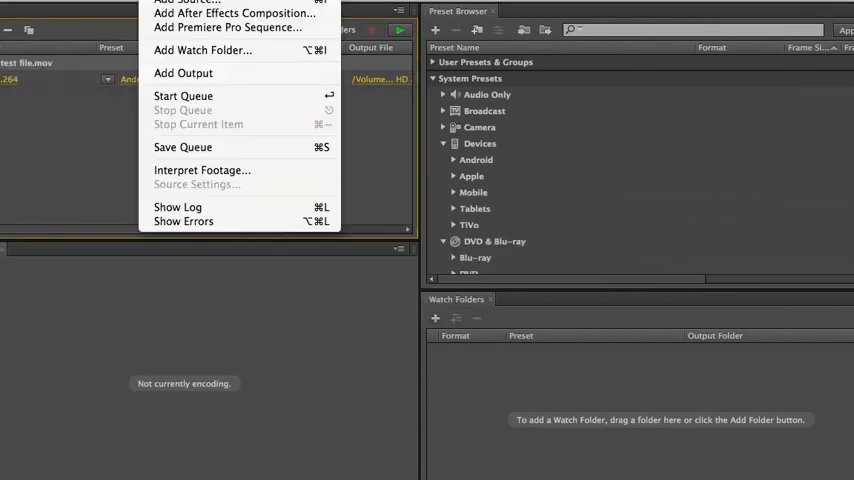
pyautogui.moveTo(230, 32)
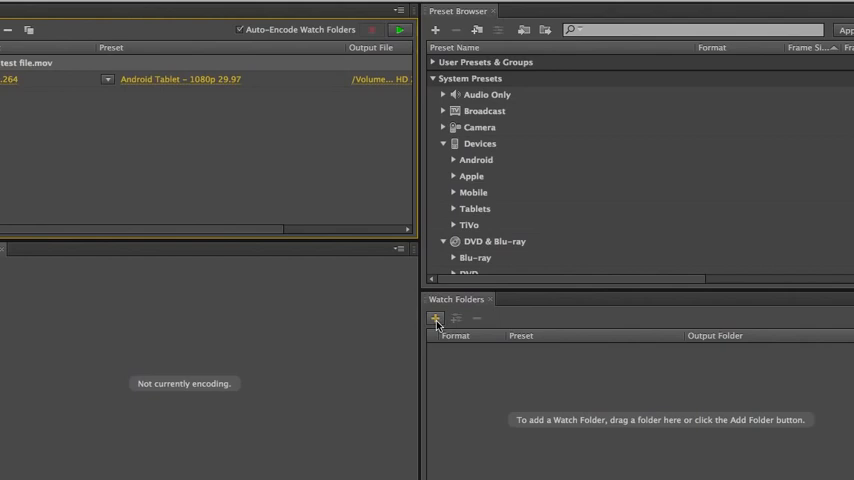
# Add the Watch folder on the Desktop as a new watch folder
pyautogui.click(434, 318)
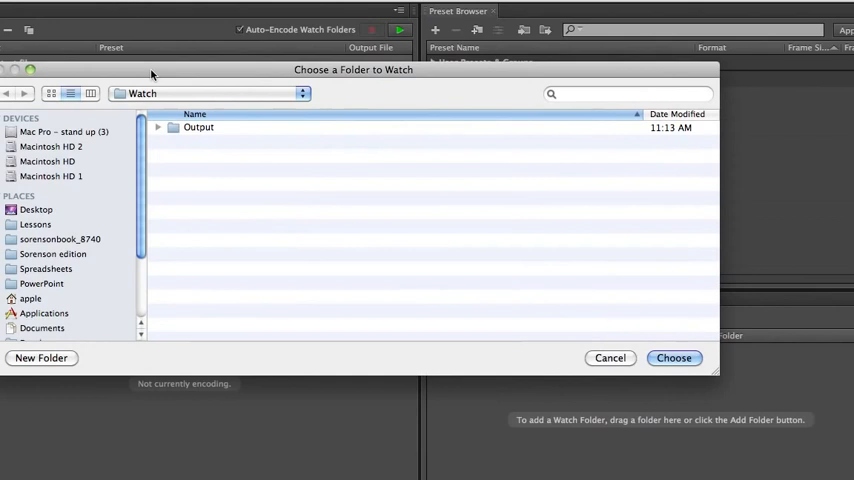
pyautogui.click(200, 92)
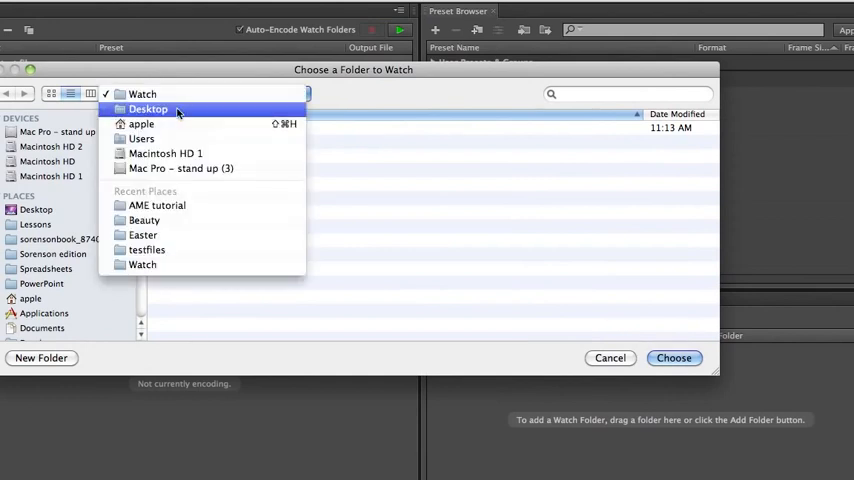
pyautogui.click(148, 108)
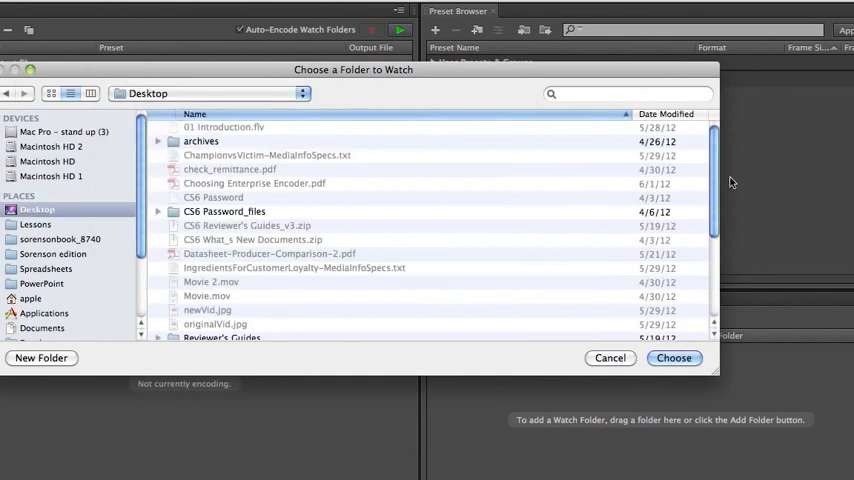
pyautogui.scroll(-3)
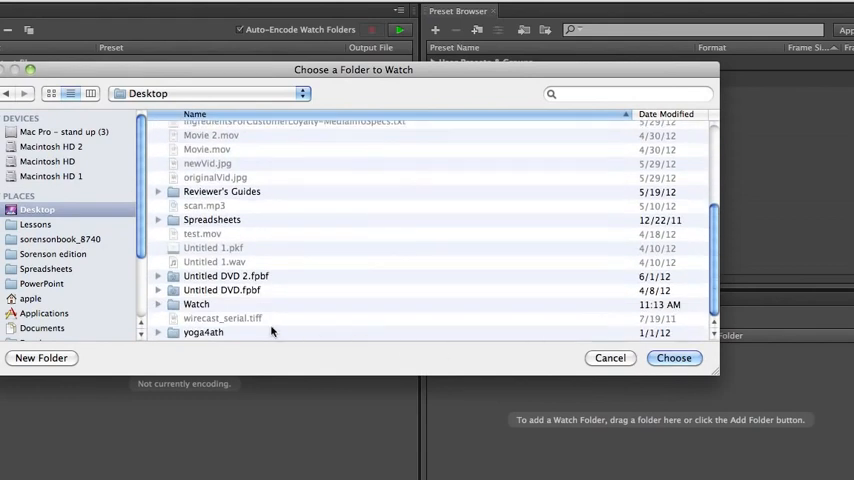
pyautogui.click(672, 358)
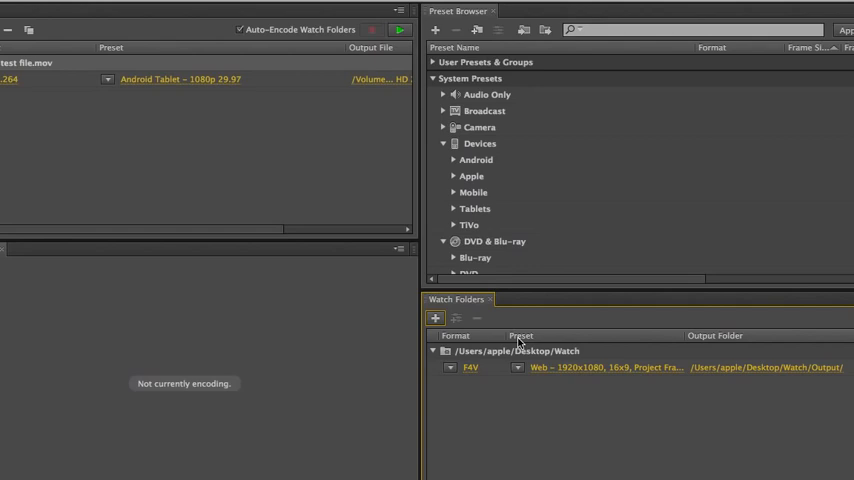
pyautogui.moveTo(256, 142)
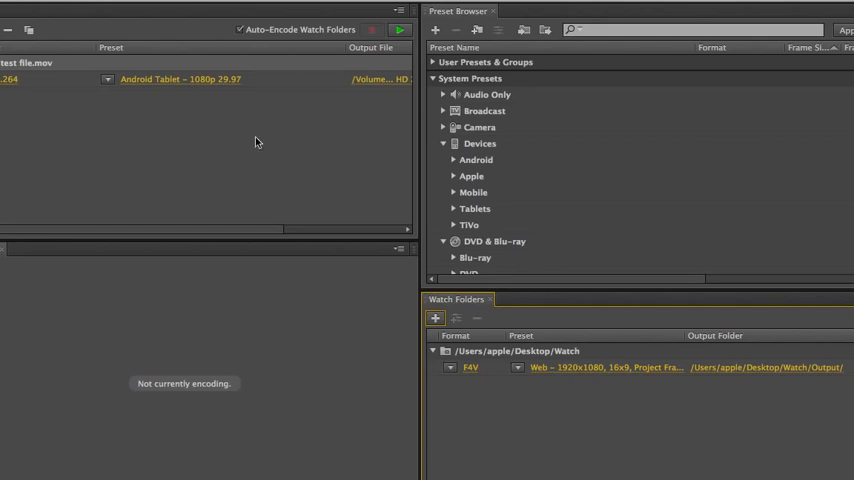
pyautogui.moveTo(396, 30)
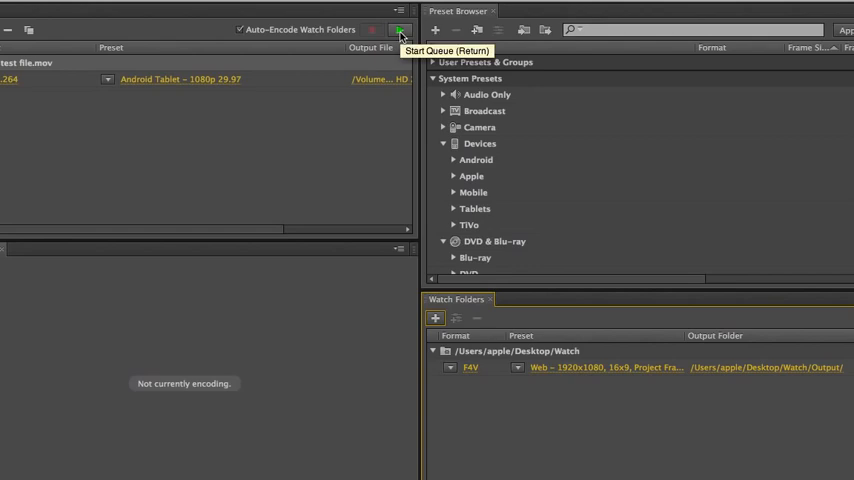
pyautogui.moveTo(326, 158)
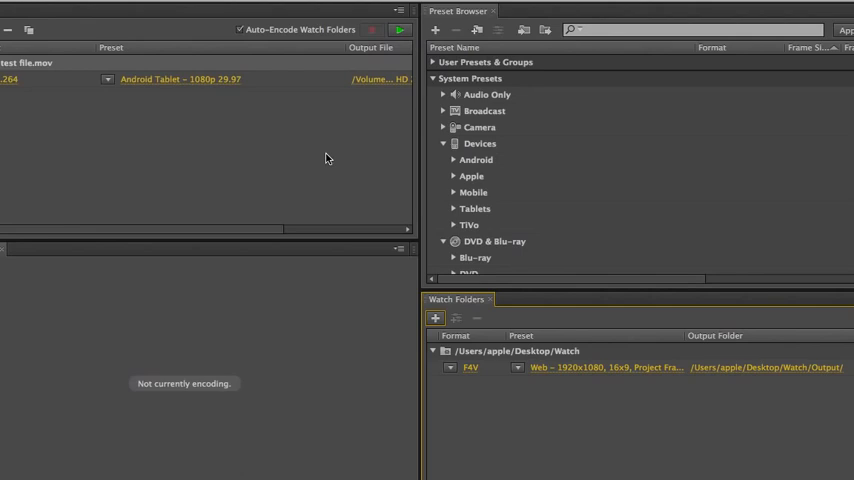
pyautogui.moveTo(416, 104)
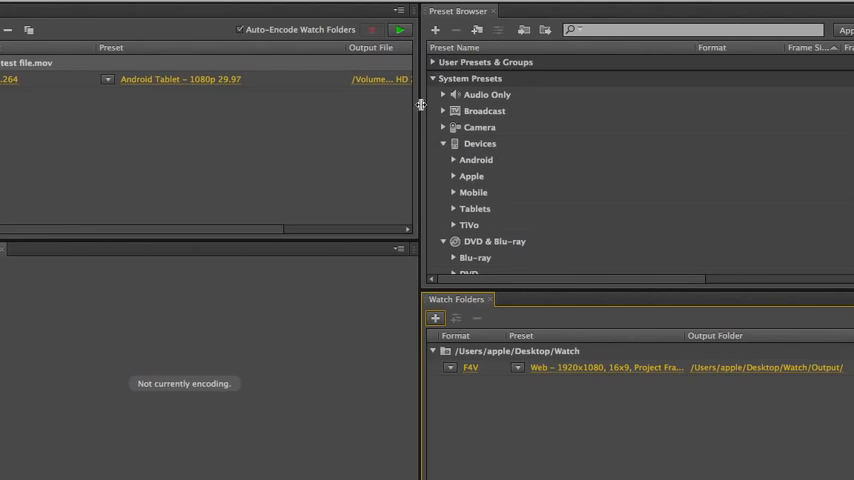
pyautogui.moveTo(452, 30)
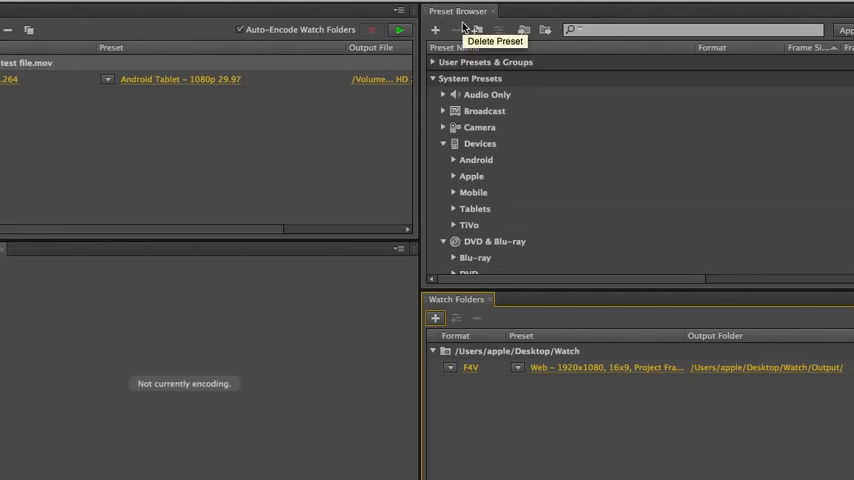
pyautogui.scroll(-3)
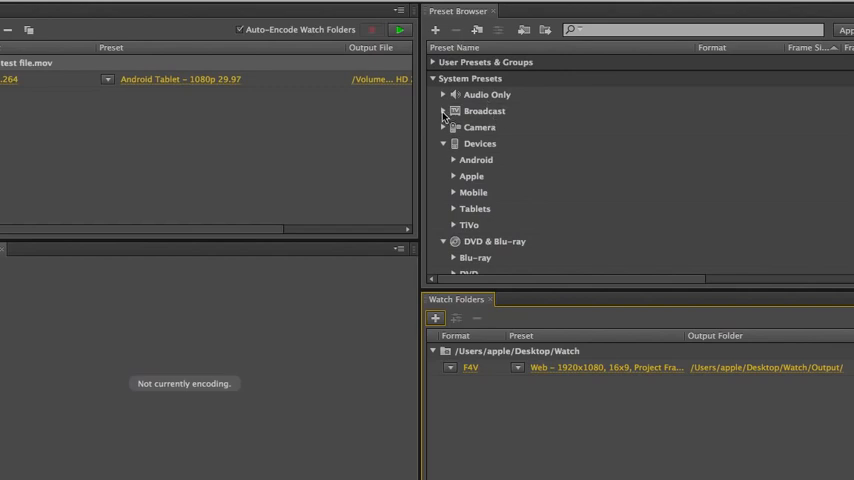
pyautogui.click(446, 112)
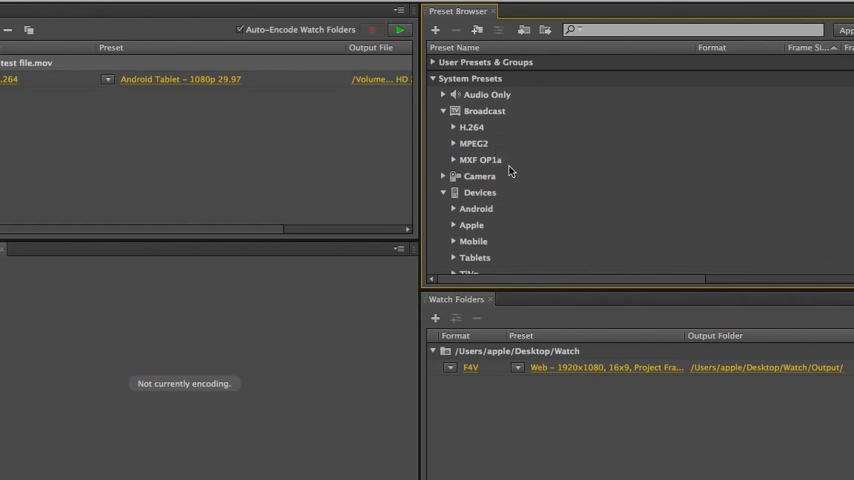
pyautogui.click(444, 176)
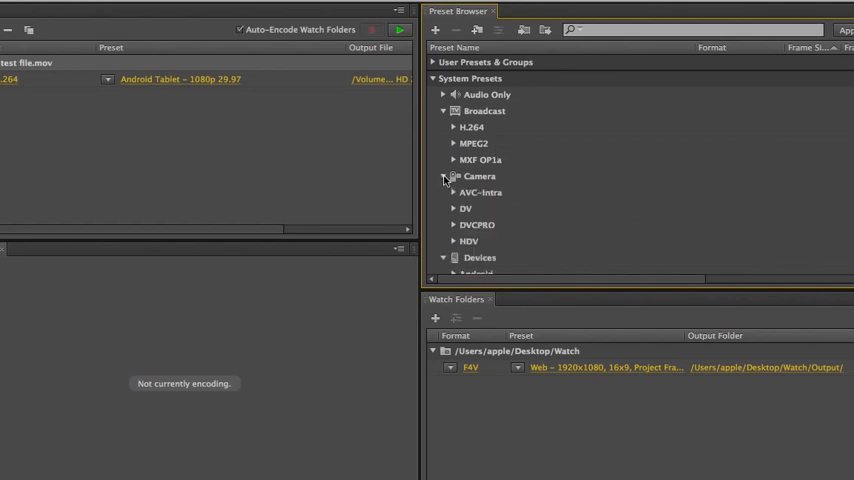
pyautogui.scroll(-3)
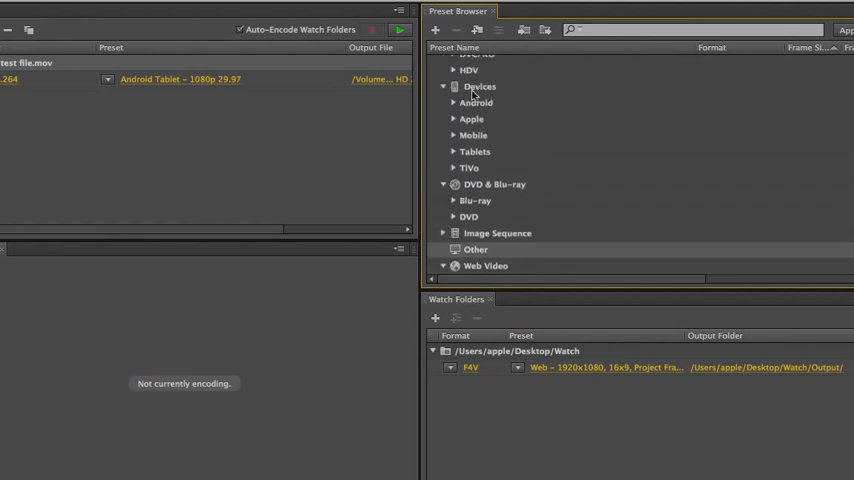
pyautogui.click(456, 102)
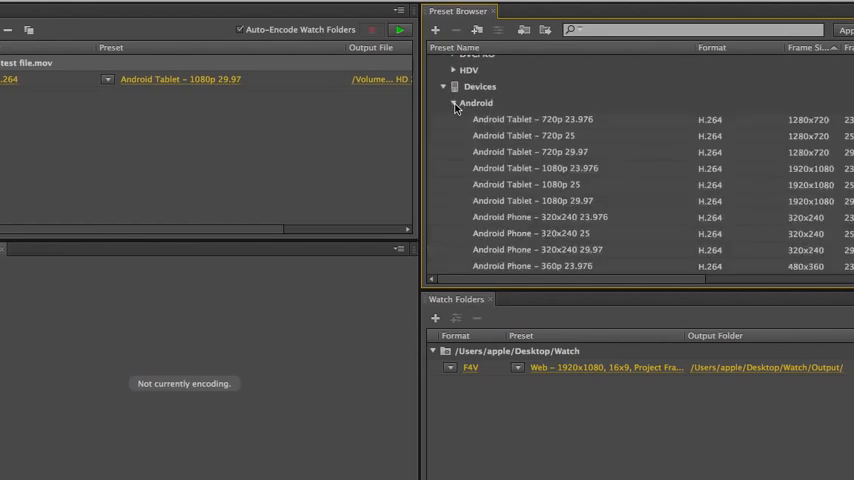
pyautogui.scroll(-3)
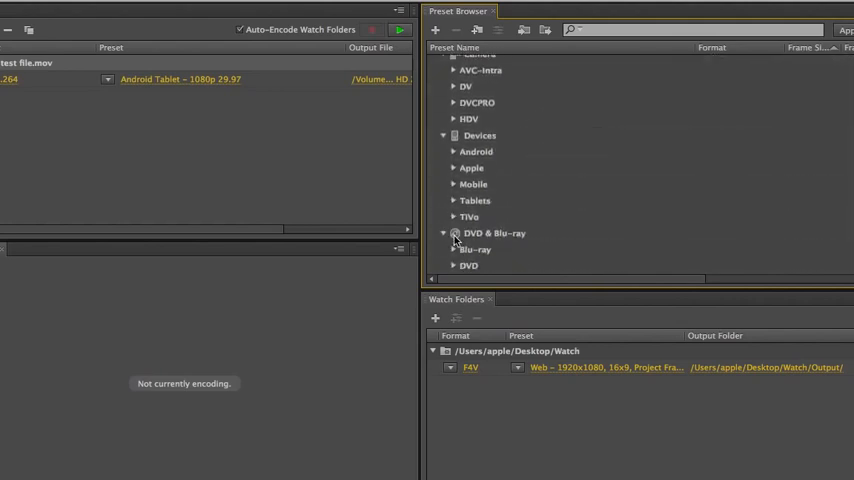
pyautogui.click(454, 168)
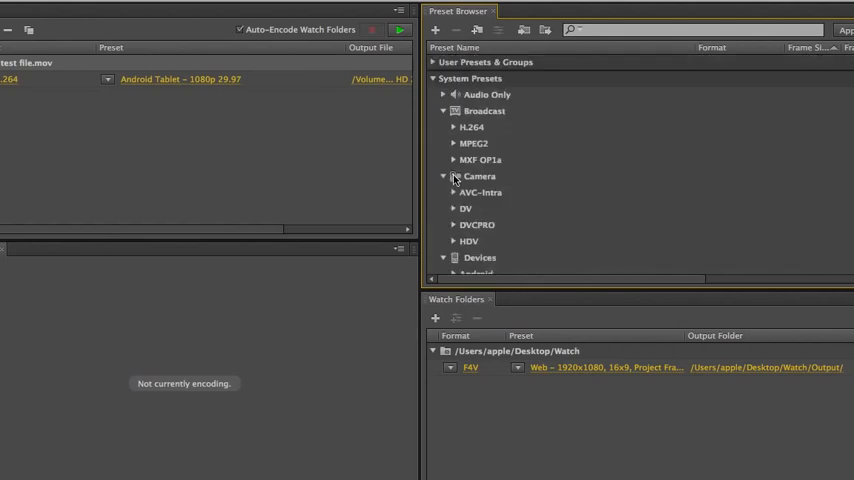
pyautogui.scroll(-3)
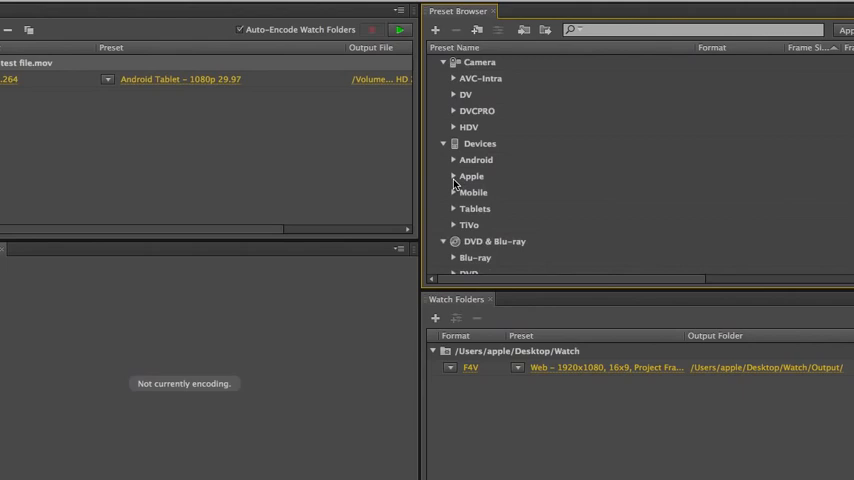
pyautogui.click(454, 192)
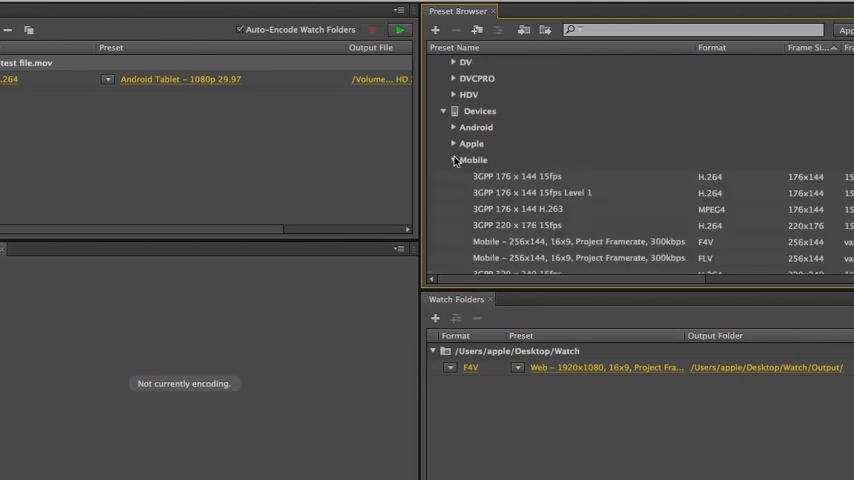
pyautogui.click(454, 160)
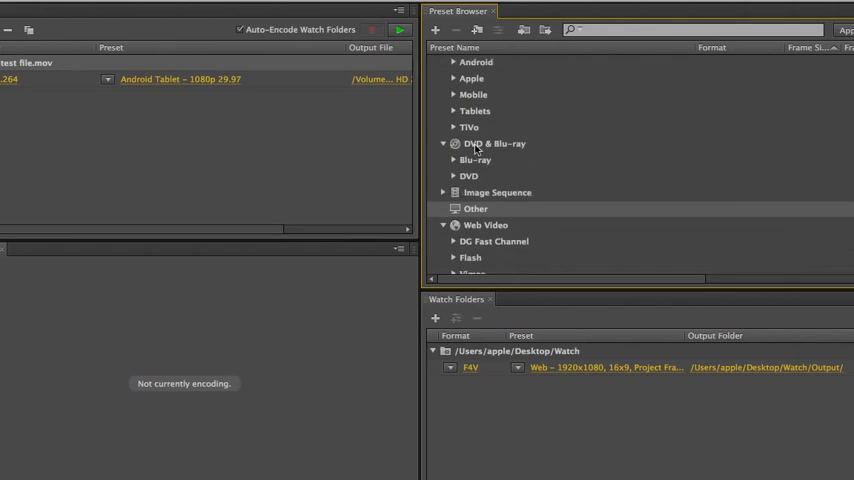
pyautogui.moveTo(476, 160)
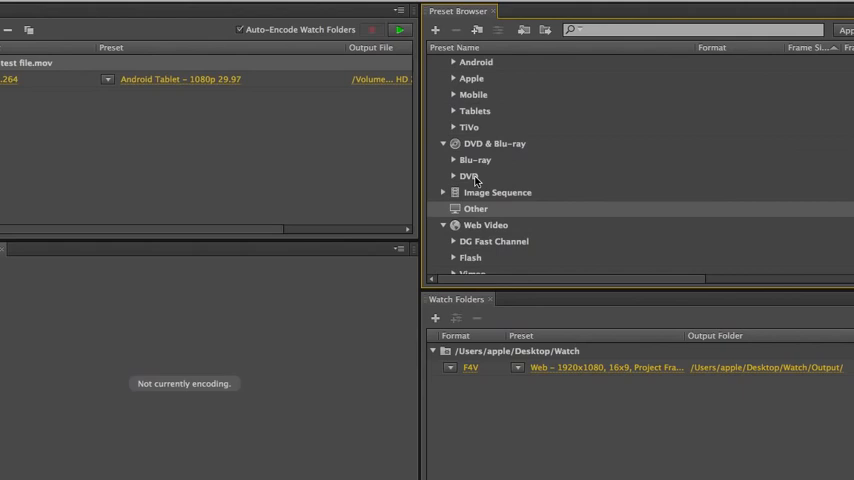
pyautogui.scroll(-3)
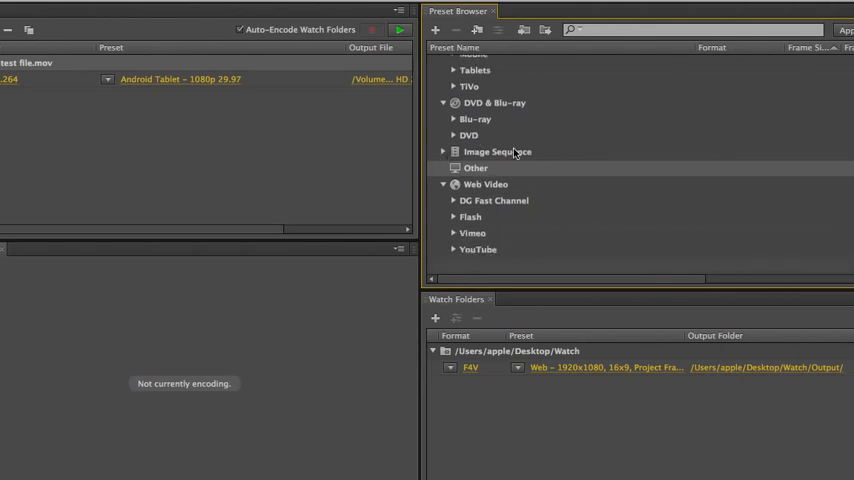
pyautogui.moveTo(472, 188)
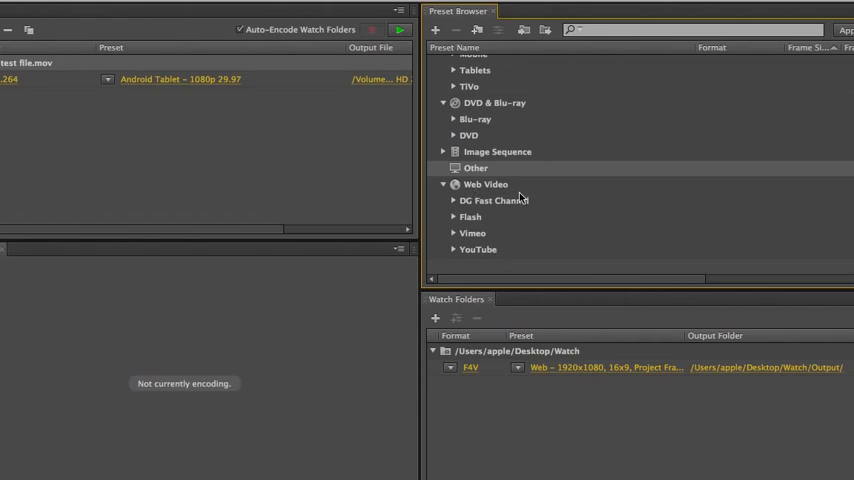
pyautogui.moveTo(456, 218)
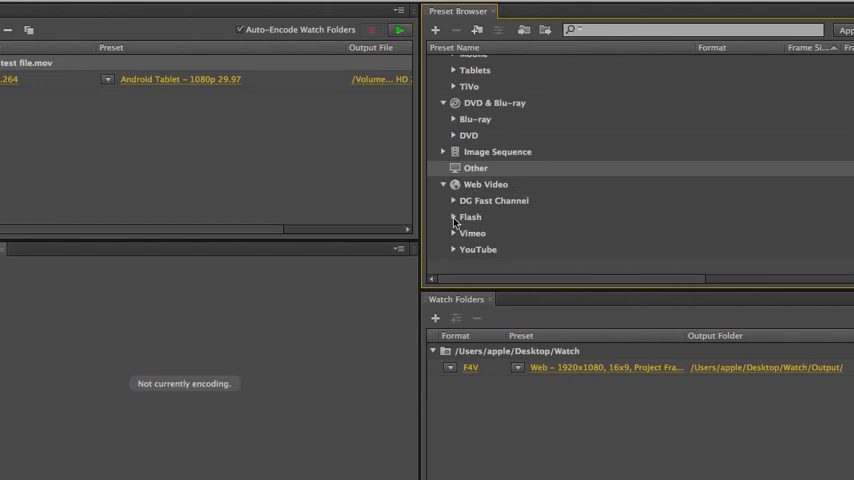
pyautogui.click(454, 216)
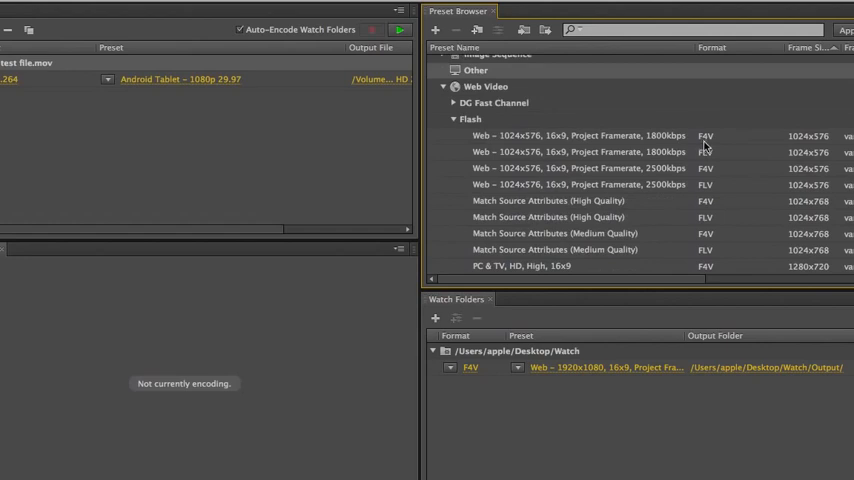
pyautogui.moveTo(692, 160)
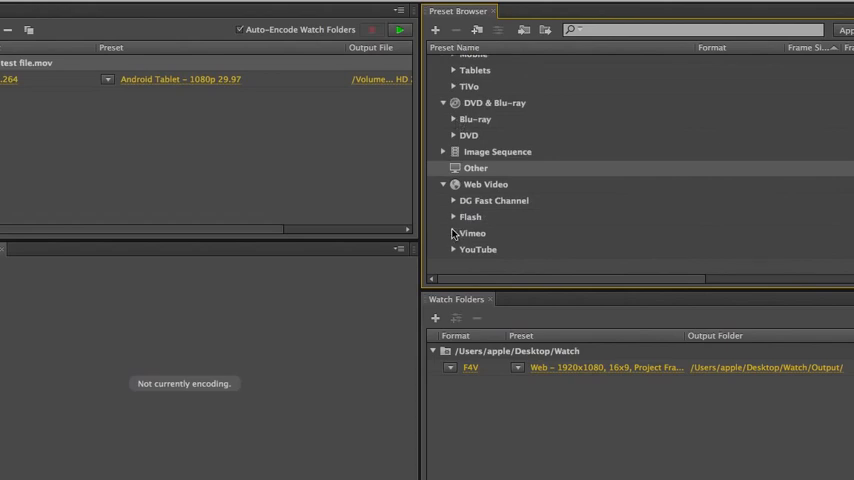
pyautogui.moveTo(456, 244)
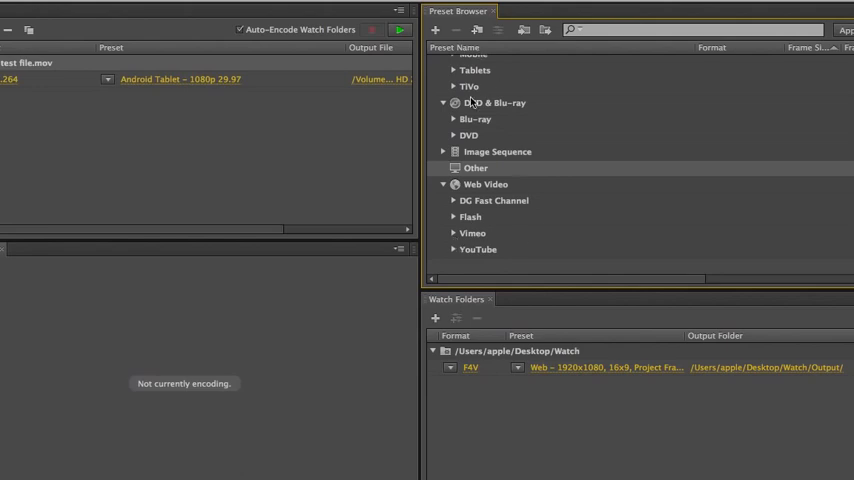
pyautogui.moveTo(452, 224)
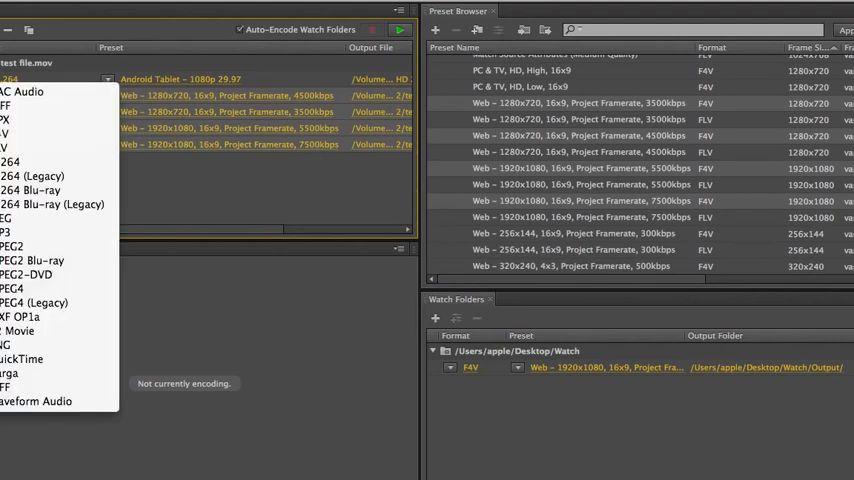
# Select the Android Tablet output on the queued source for removal
pyautogui.click(30, 138)
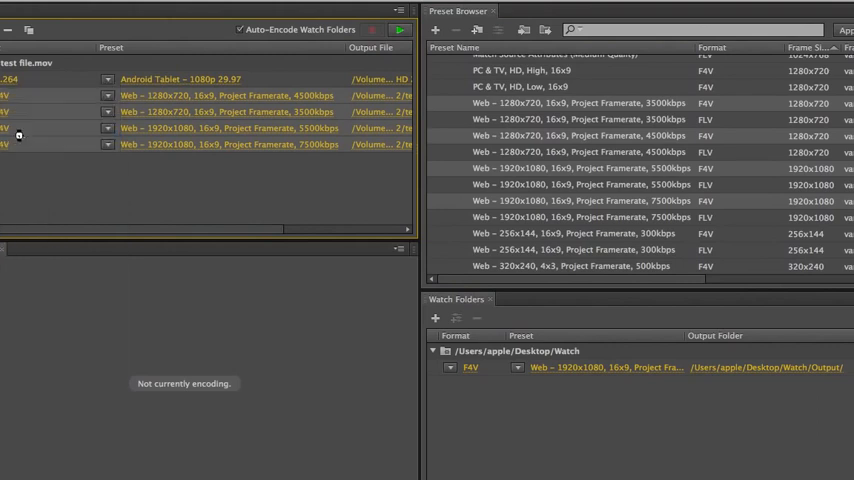
pyautogui.click(108, 78)
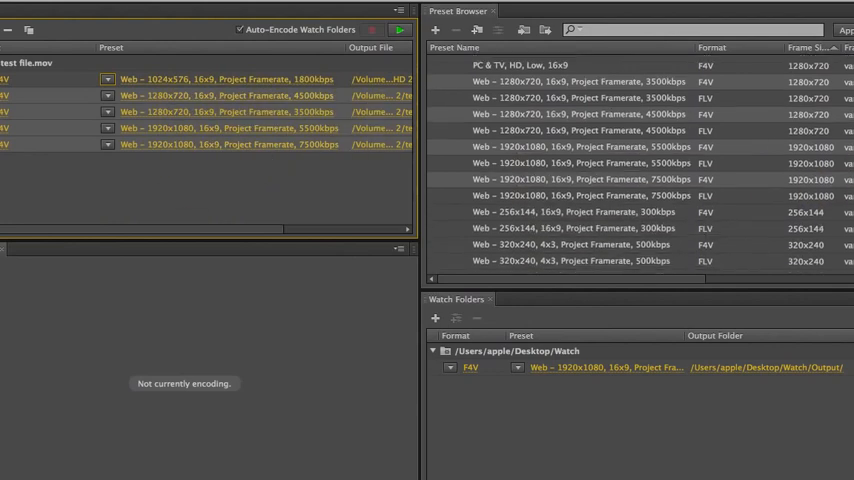
pyautogui.scroll(-3)
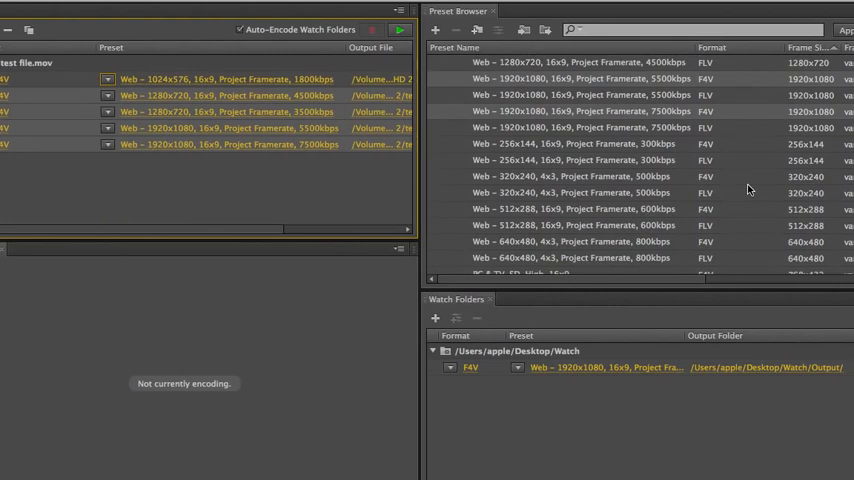
pyautogui.moveTo(568, 160)
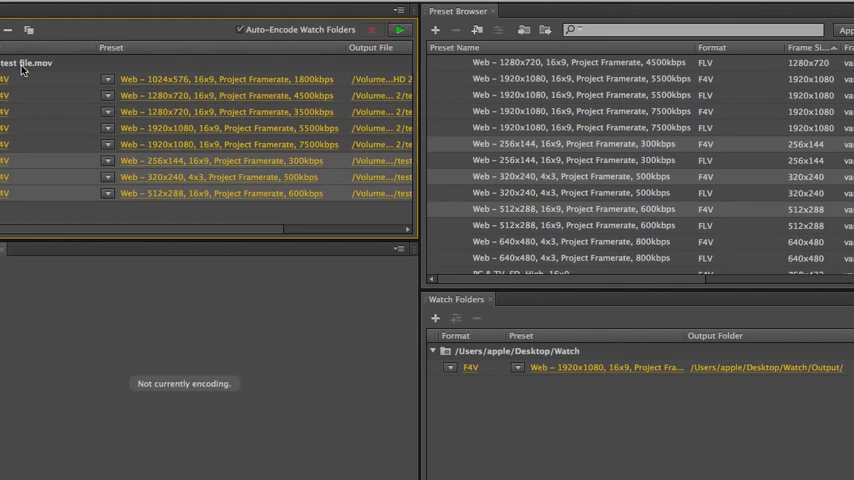
pyautogui.moveTo(40, 66)
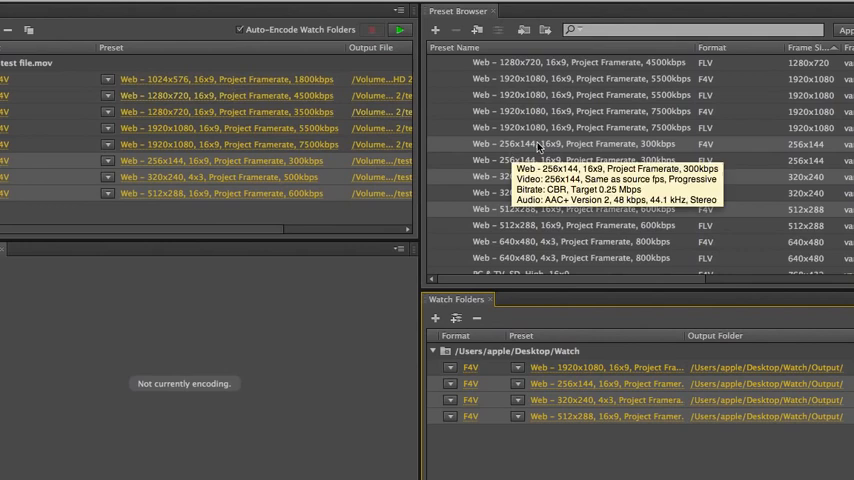
pyautogui.moveTo(24, 62)
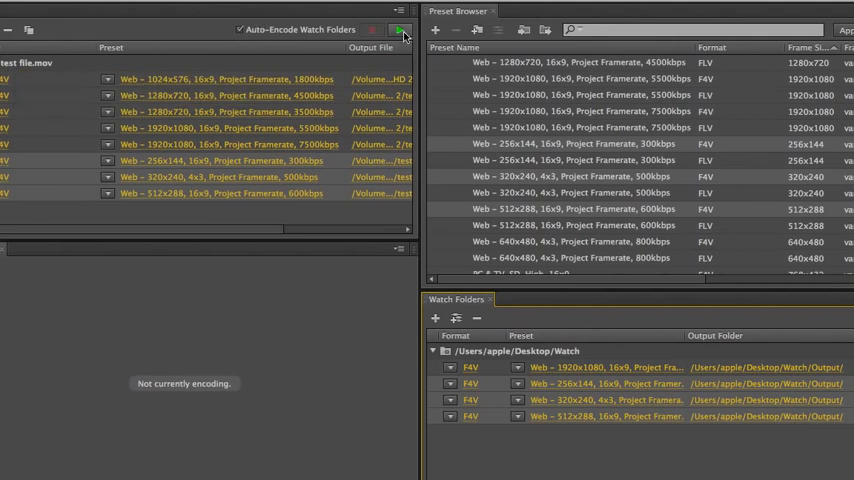
pyautogui.moveTo(400, 30)
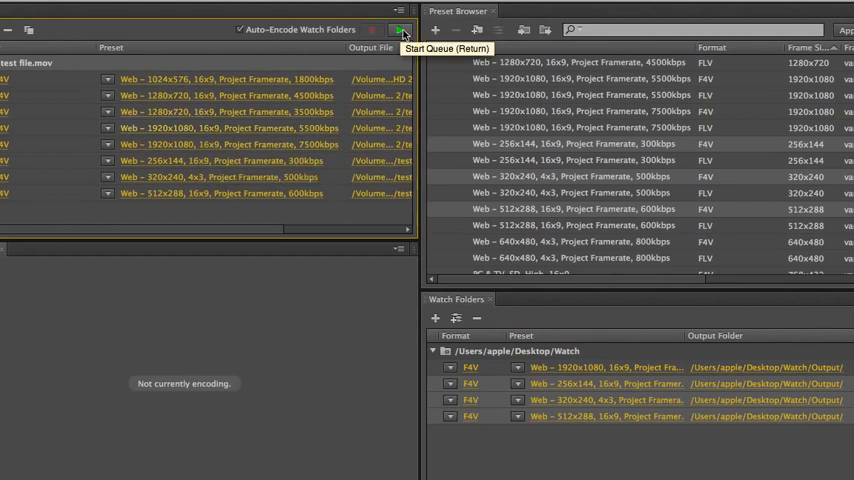
# Start the queue so all eight web outputs encode simultaneously
pyautogui.click(392, 30)
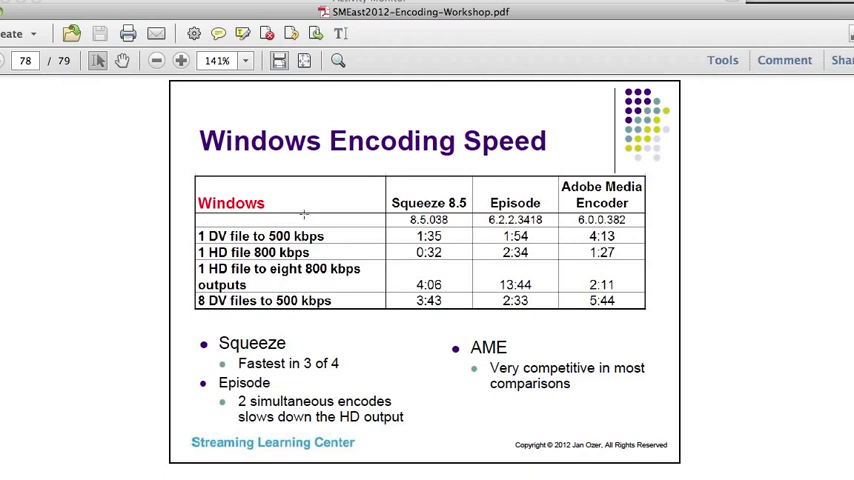
pyautogui.moveTo(318, 252)
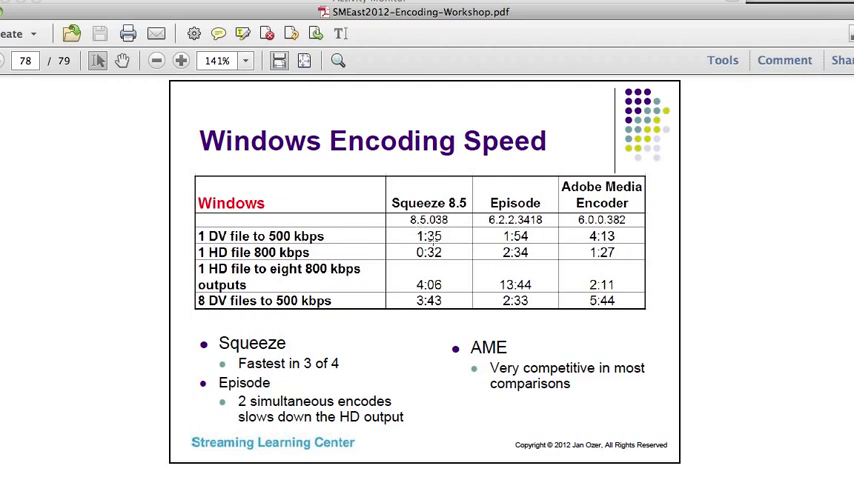
pyautogui.moveTo(308, 254)
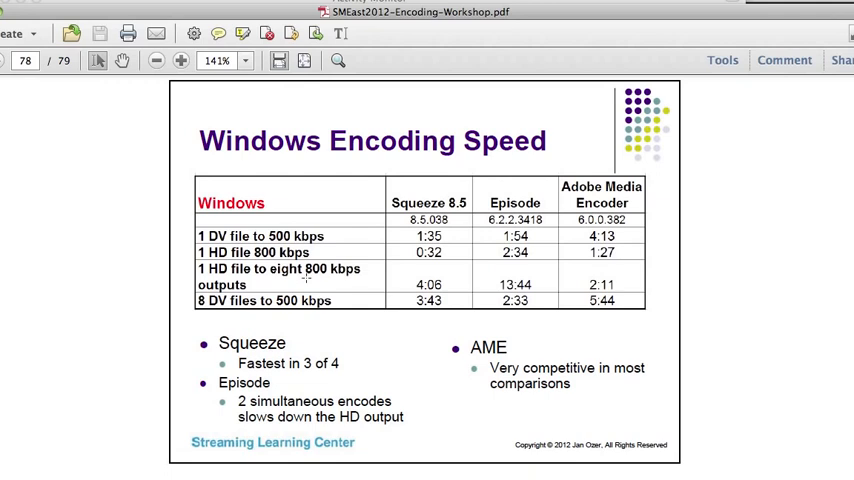
pyautogui.moveTo(536, 280)
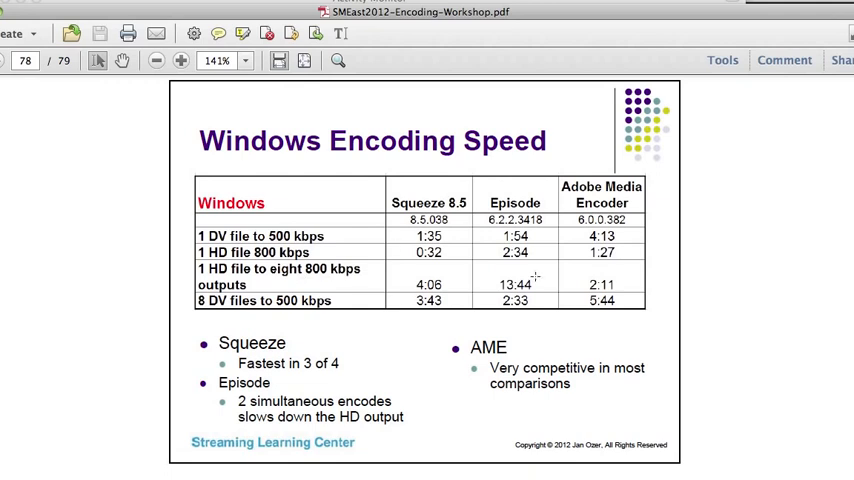
pyautogui.moveTo(584, 284)
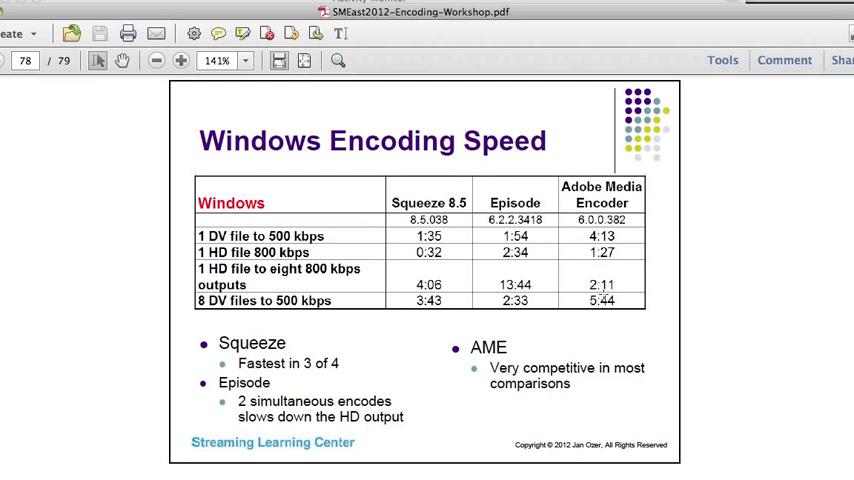
pyautogui.moveTo(192, 280)
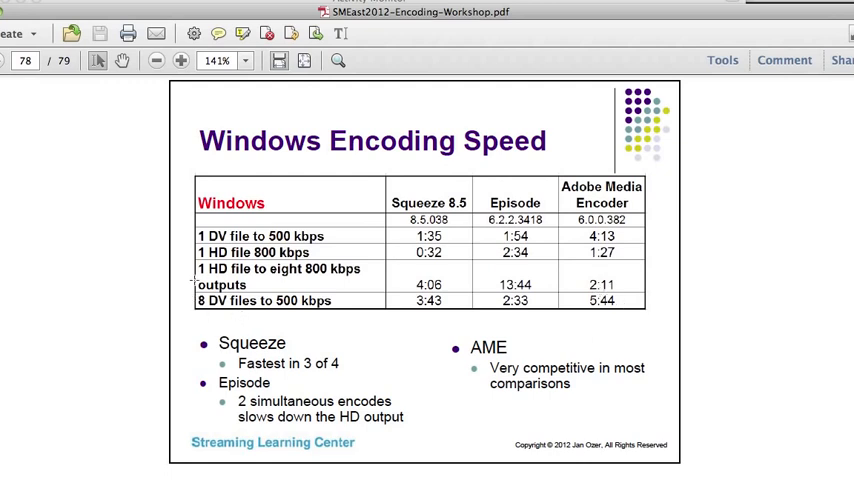
pyautogui.moveTo(304, 314)
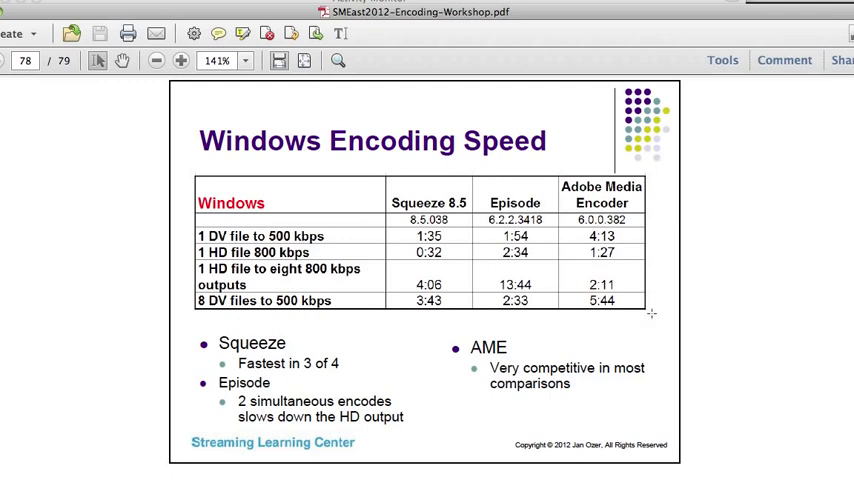
pyautogui.moveTo(186, 268)
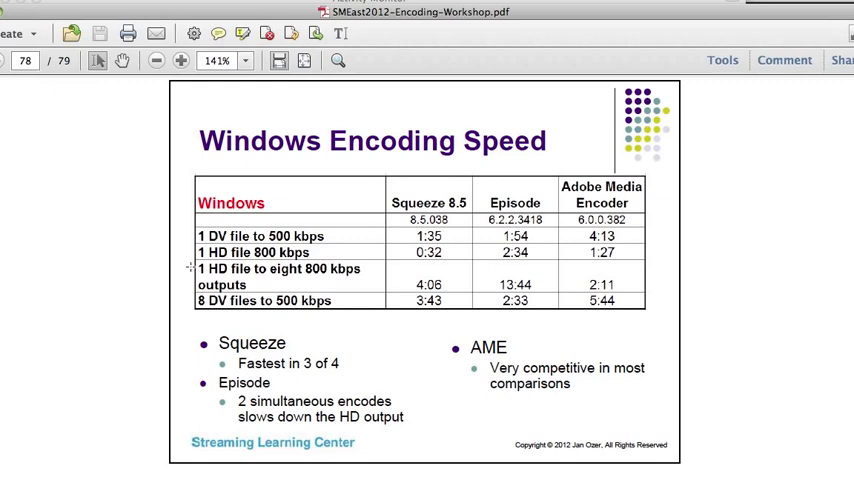